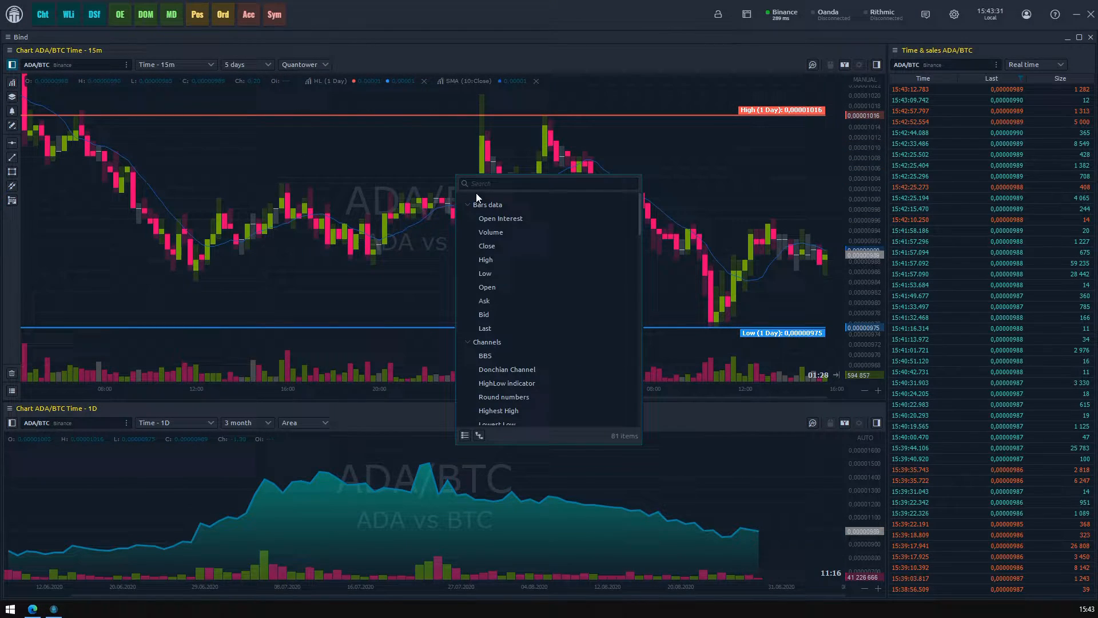
Search 'awe' and pick Awesome Oscillator for the ADA/BTC chart, triggering the license notice.
{"action": "type", "text": "awe"}
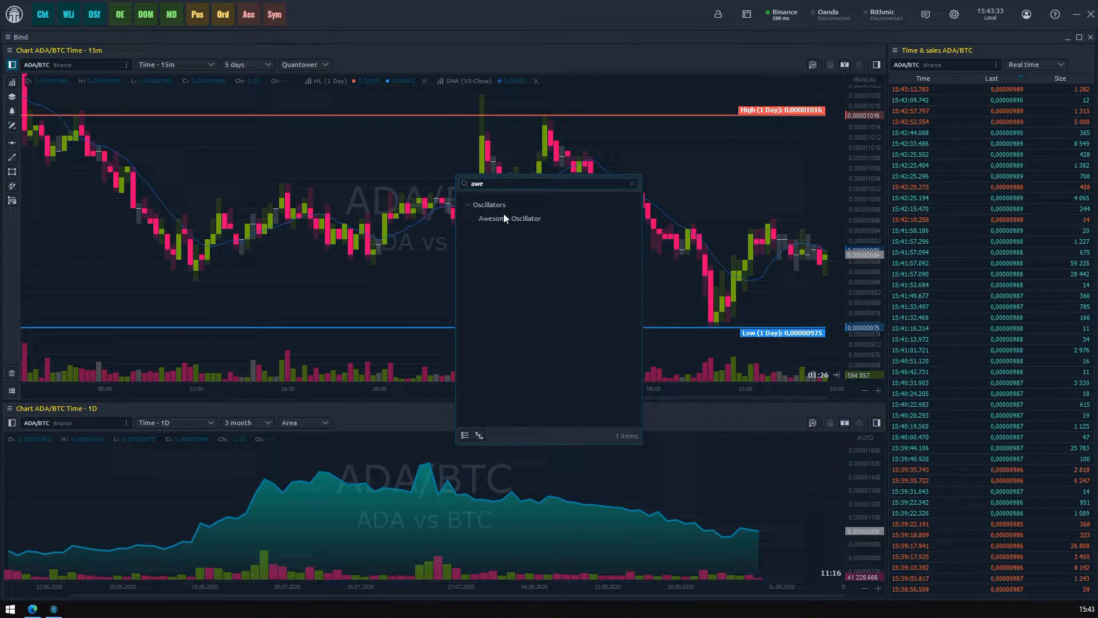
{"action": "left_click", "coordinate": [511, 218]}
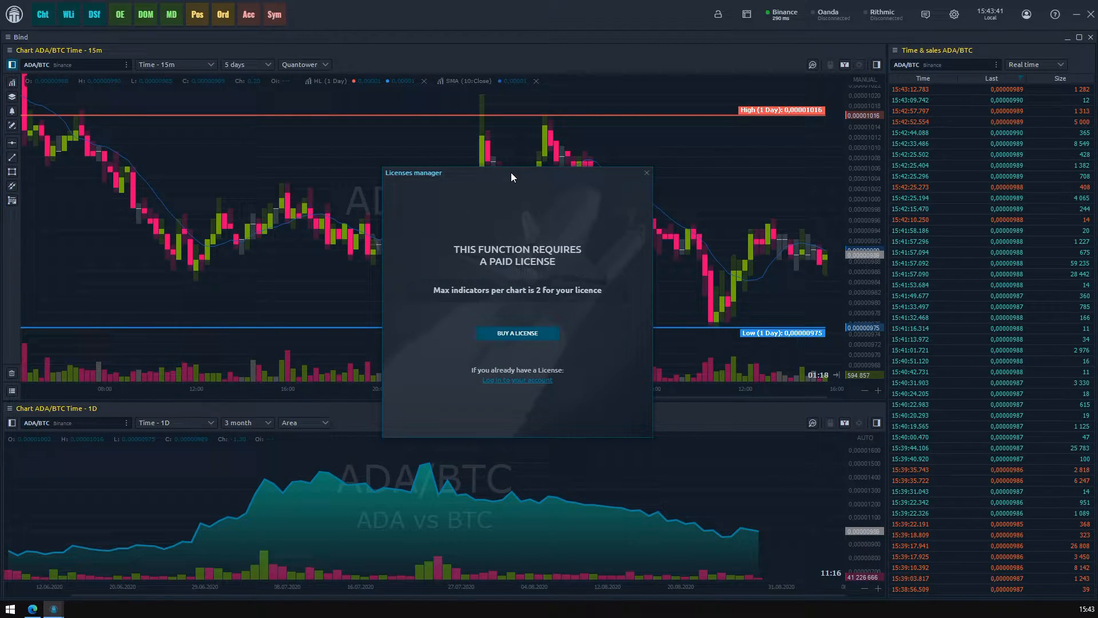
{"action": "mouse_move", "coordinate": [490, 300]}
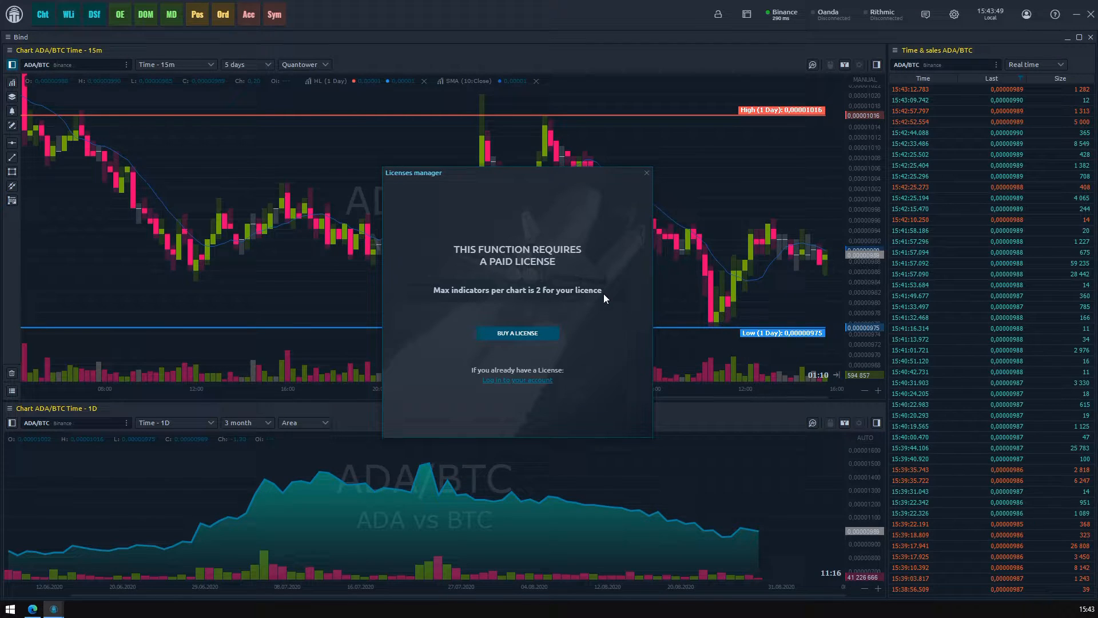
{"action": "mouse_move", "coordinate": [623, 235]}
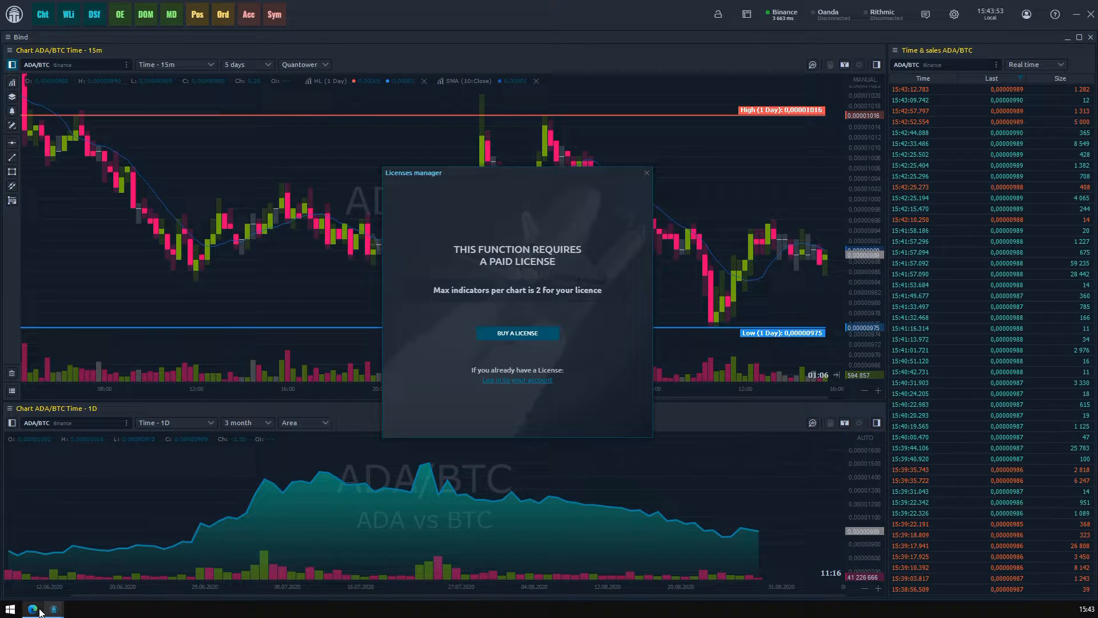
{"action": "mouse_move", "coordinate": [52, 608]}
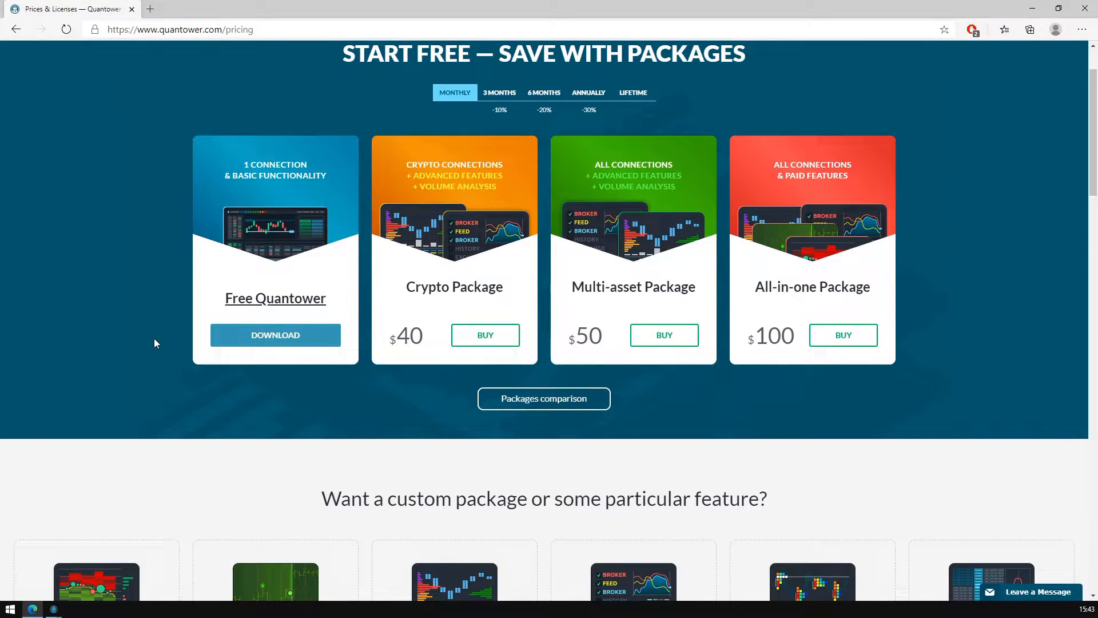
{"action": "scroll", "scroll_direction": "up", "scroll_amount": 3}
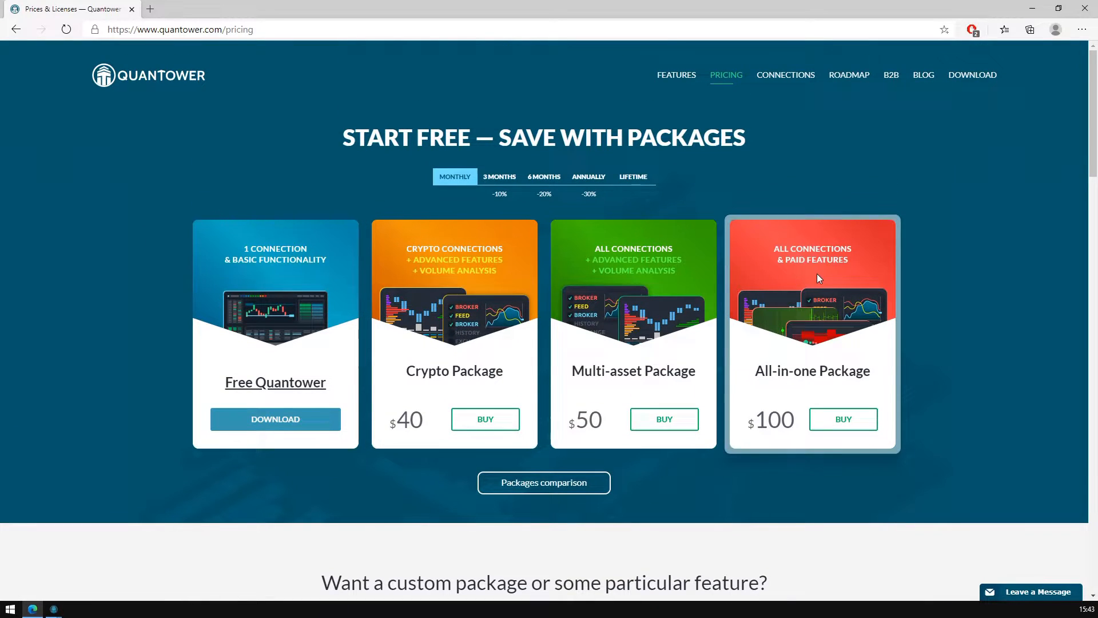
{"action": "scroll", "scroll_direction": "down", "scroll_amount": 3}
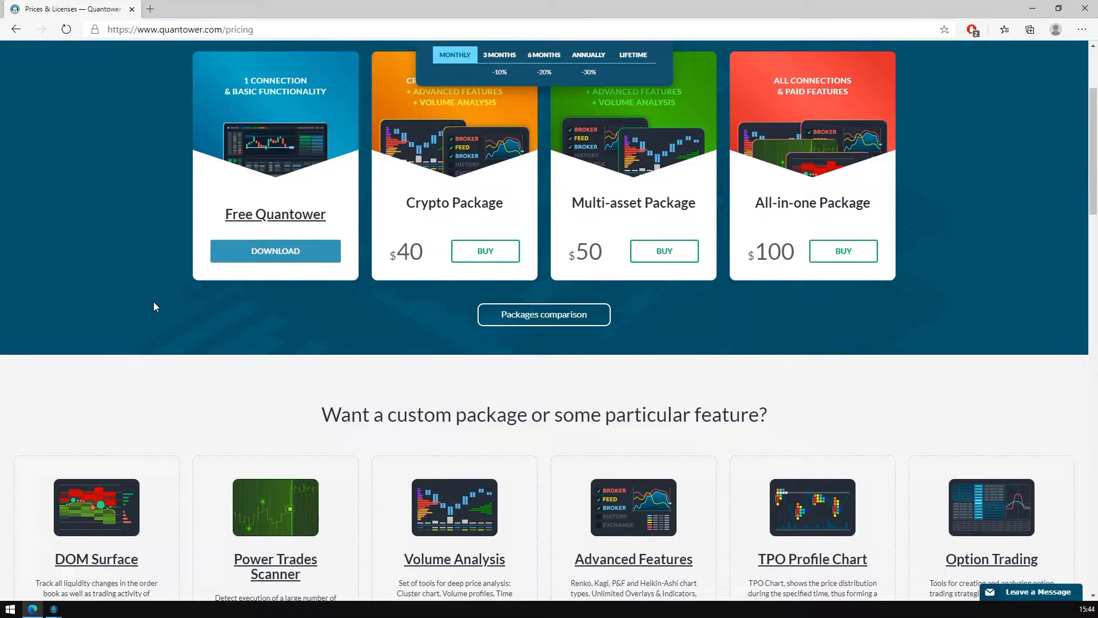
{"action": "scroll", "scroll_direction": "down", "scroll_amount": 3}
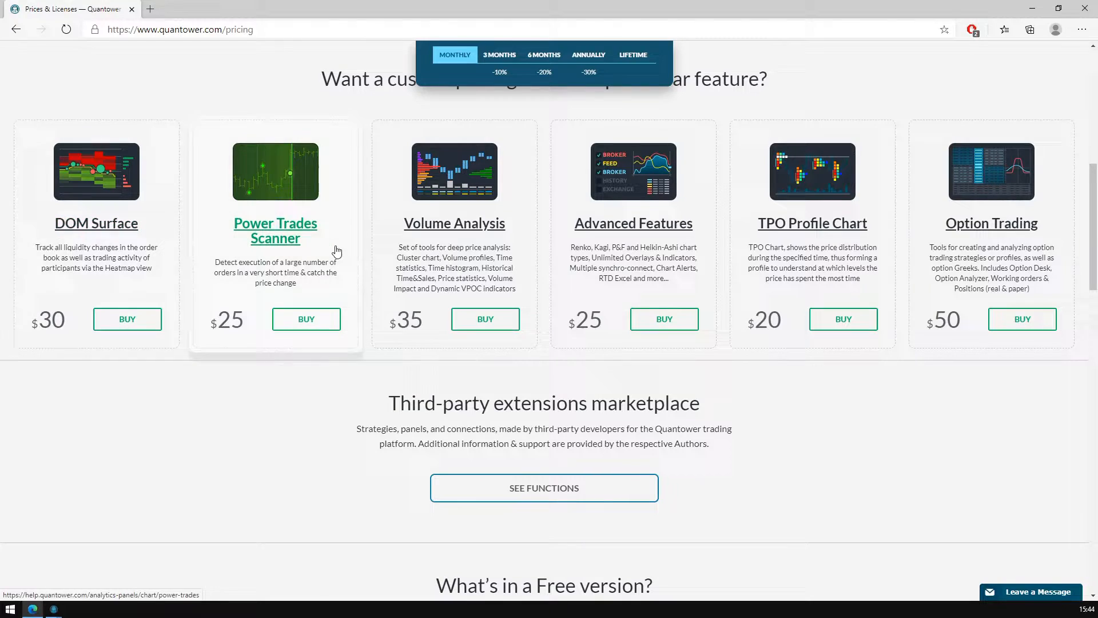
{"action": "scroll", "scroll_direction": "up", "scroll_amount": 3}
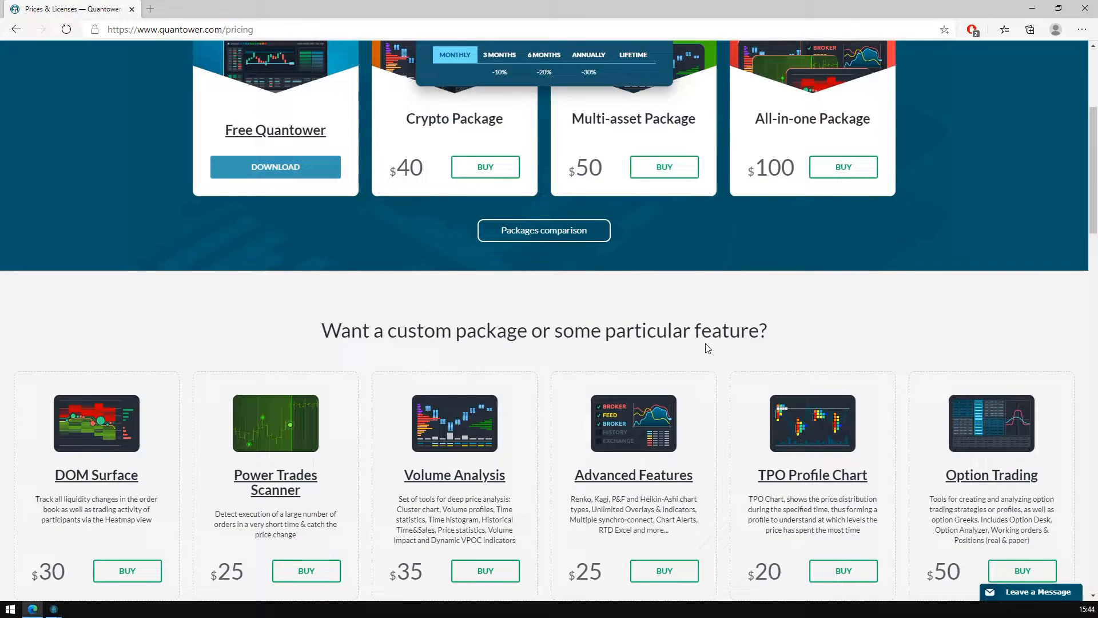
{"action": "scroll", "scroll_direction": "up", "scroll_amount": 3}
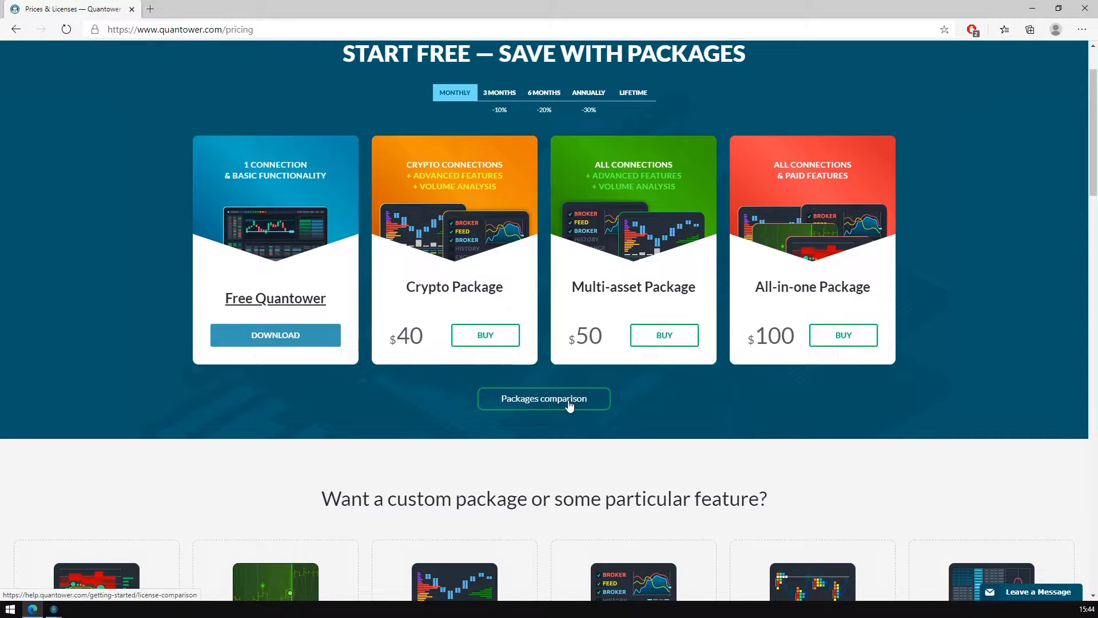
Find the Advanced Features 'Indicators per 1 chart' row: free allows 2, paid unlimited.
{"action": "left_click", "coordinate": [544, 398]}
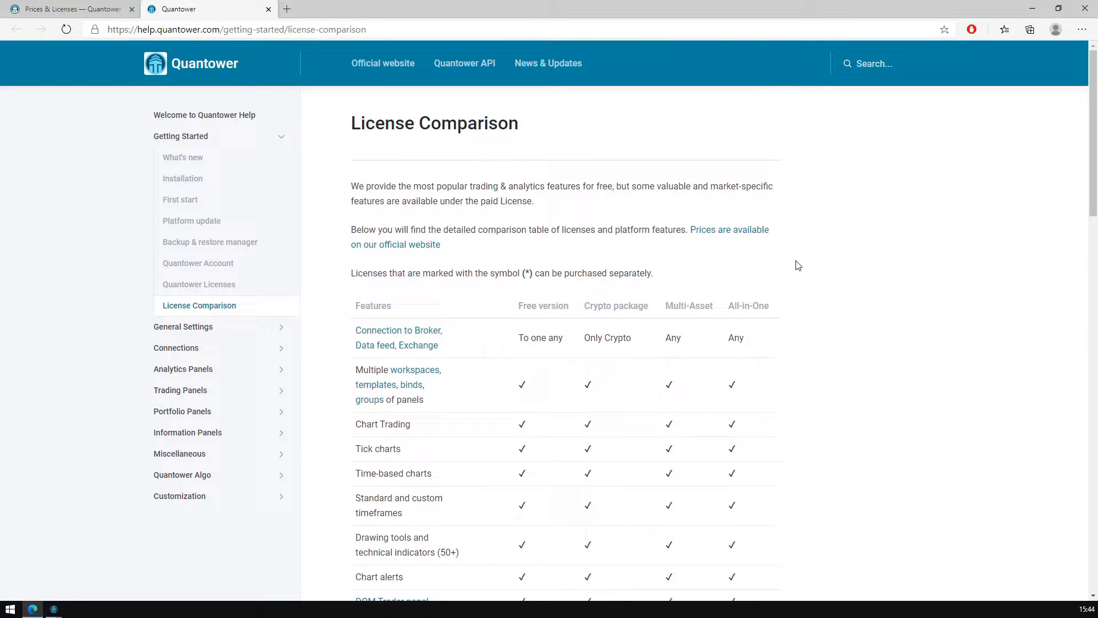
{"action": "scroll", "scroll_direction": "down", "scroll_amount": 3}
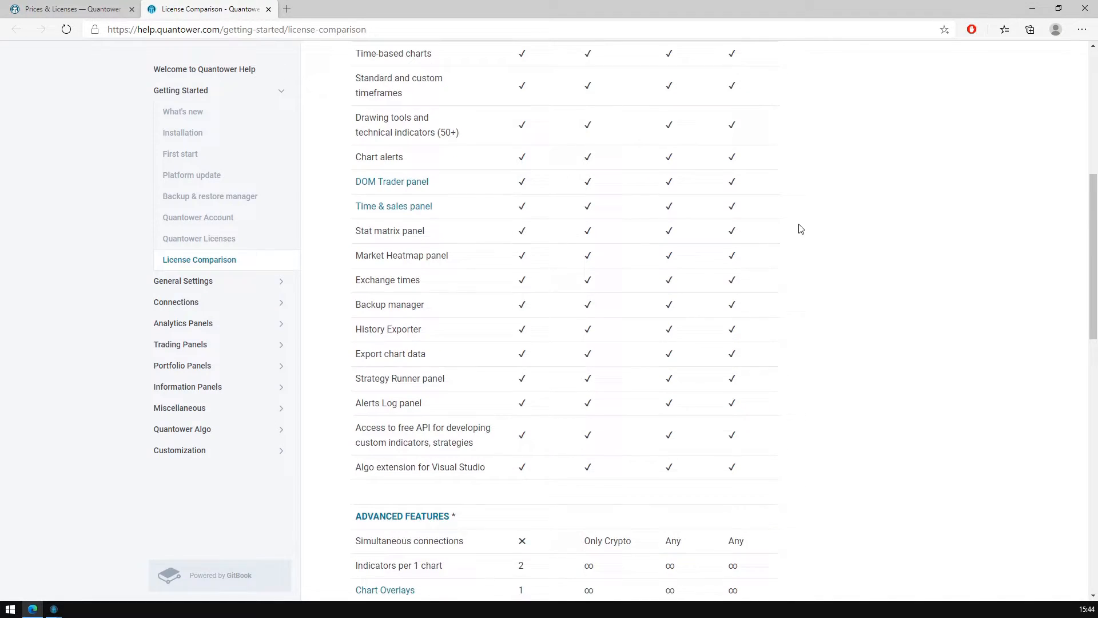
{"action": "scroll", "scroll_direction": "down", "scroll_amount": 3}
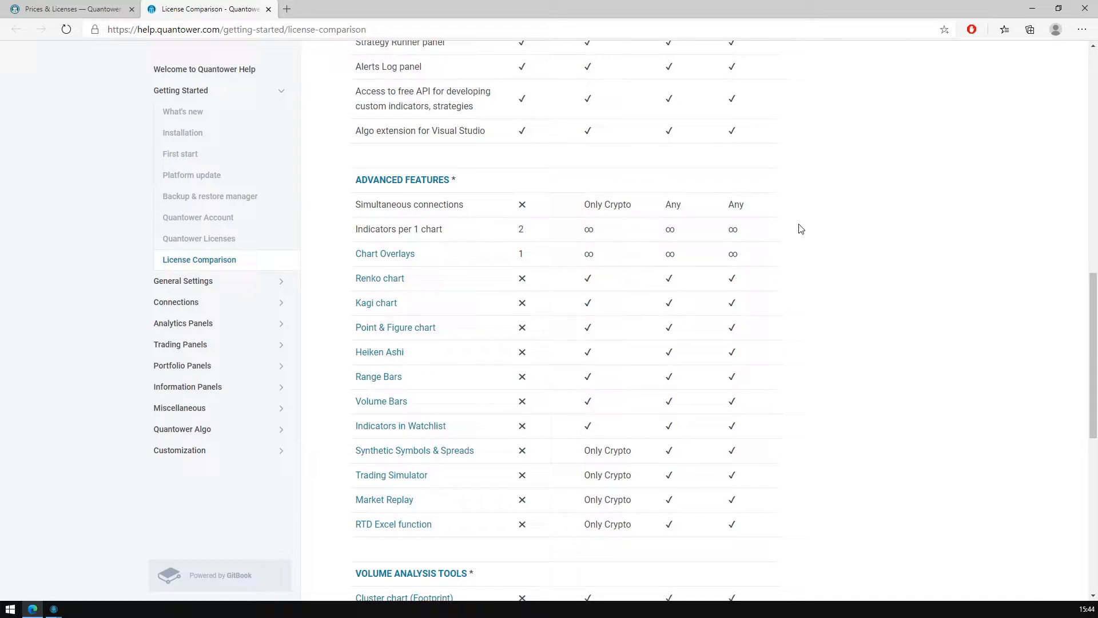
{"action": "scroll", "scroll_direction": "down", "scroll_amount": 3}
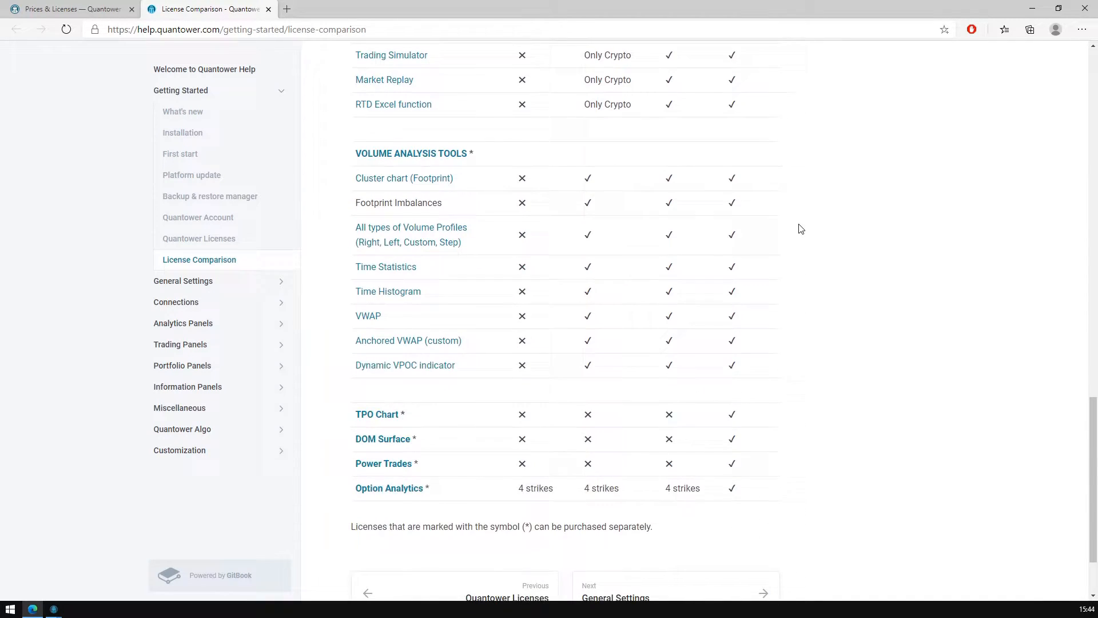
{"action": "scroll", "scroll_direction": "up", "scroll_amount": 3}
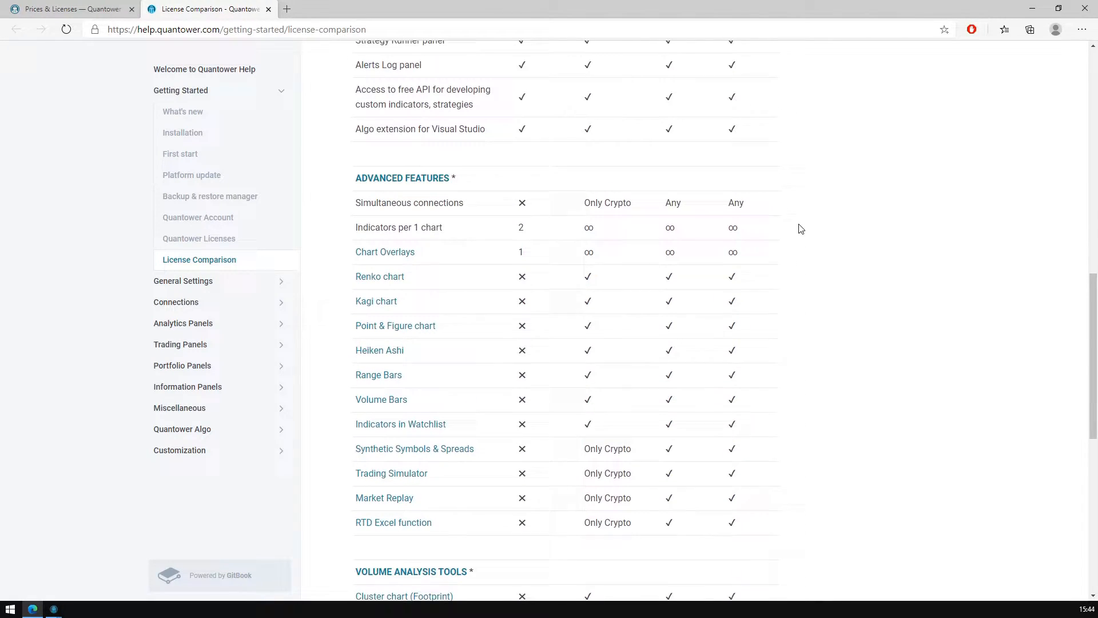
{"action": "scroll", "scroll_direction": "up", "scroll_amount": 3}
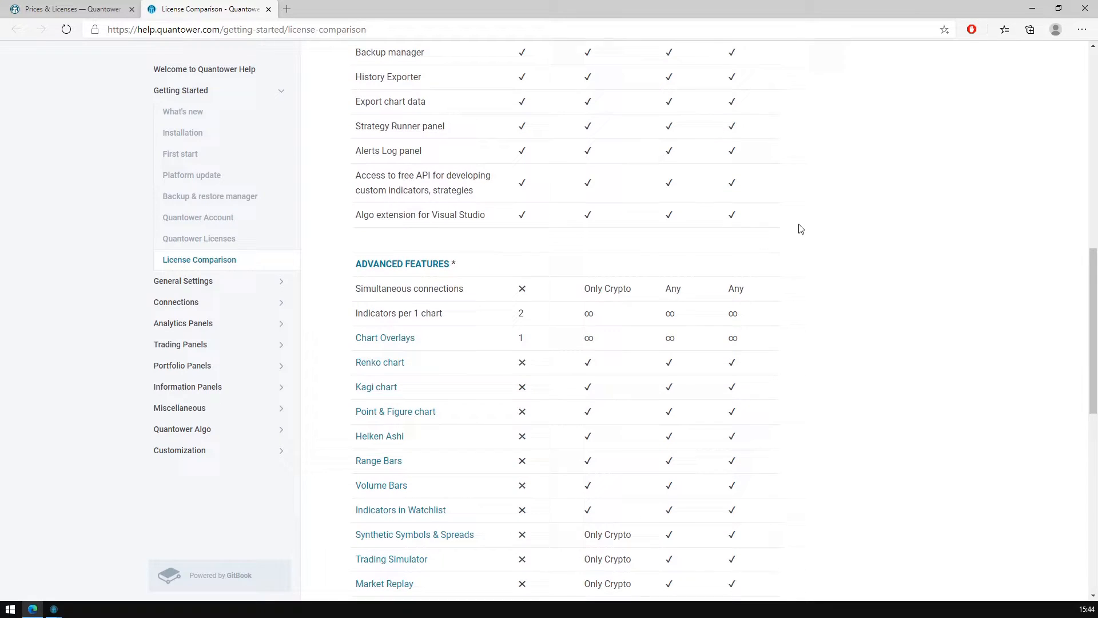
{"action": "double_click", "coordinate": [589, 313]}
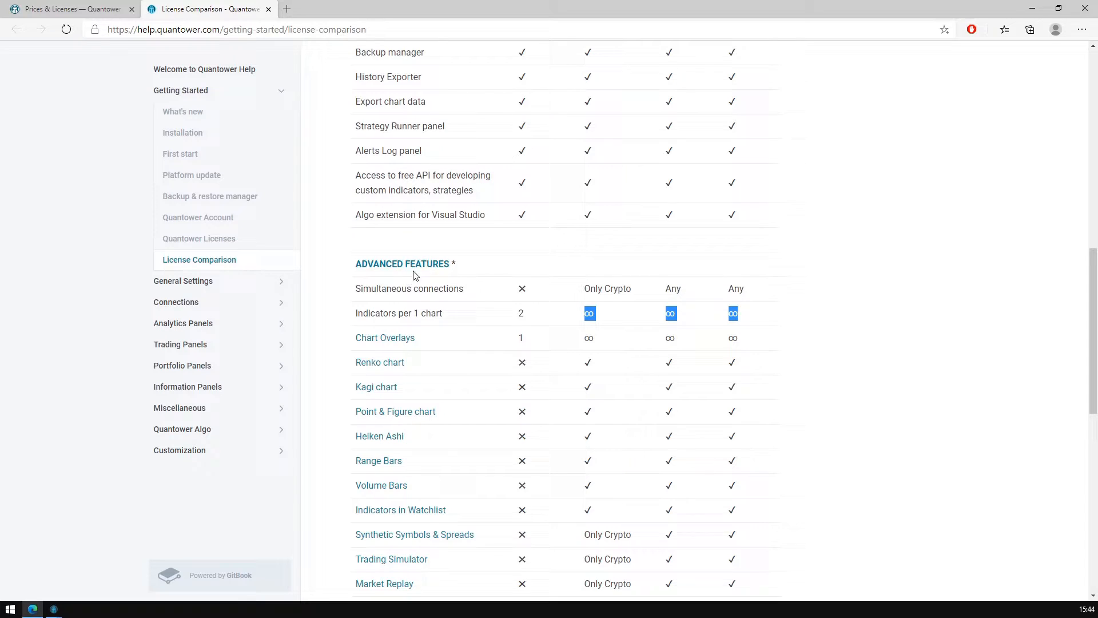
{"action": "double_click", "coordinate": [398, 313]}
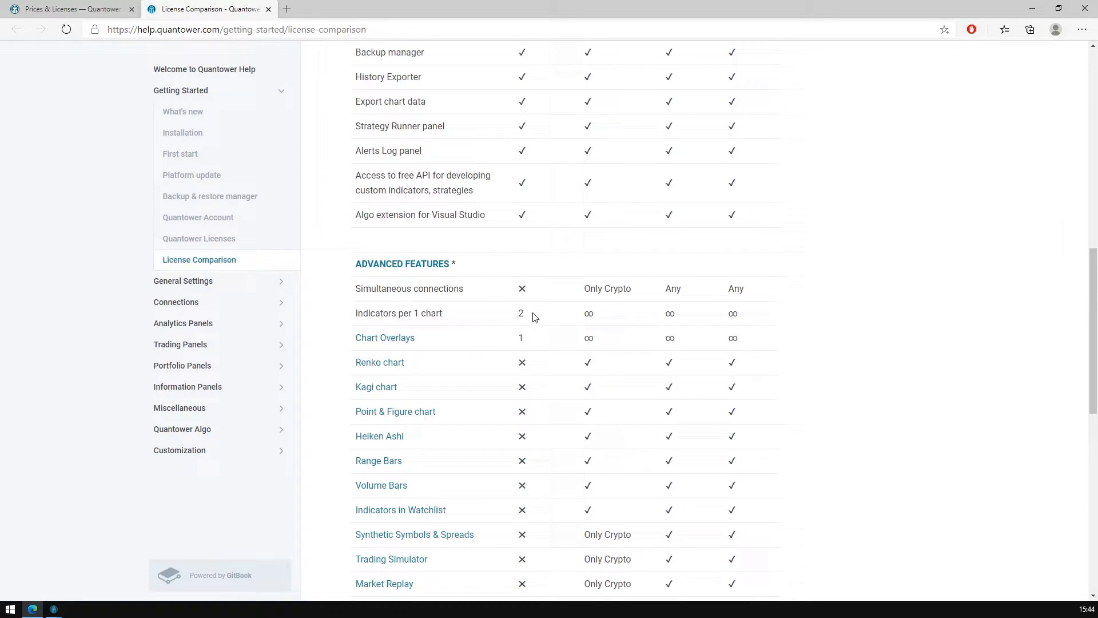
Review the $25 Advanced Features add-on and paid packages on the Prices & Licenses page.
{"action": "left_click", "coordinate": [70, 9]}
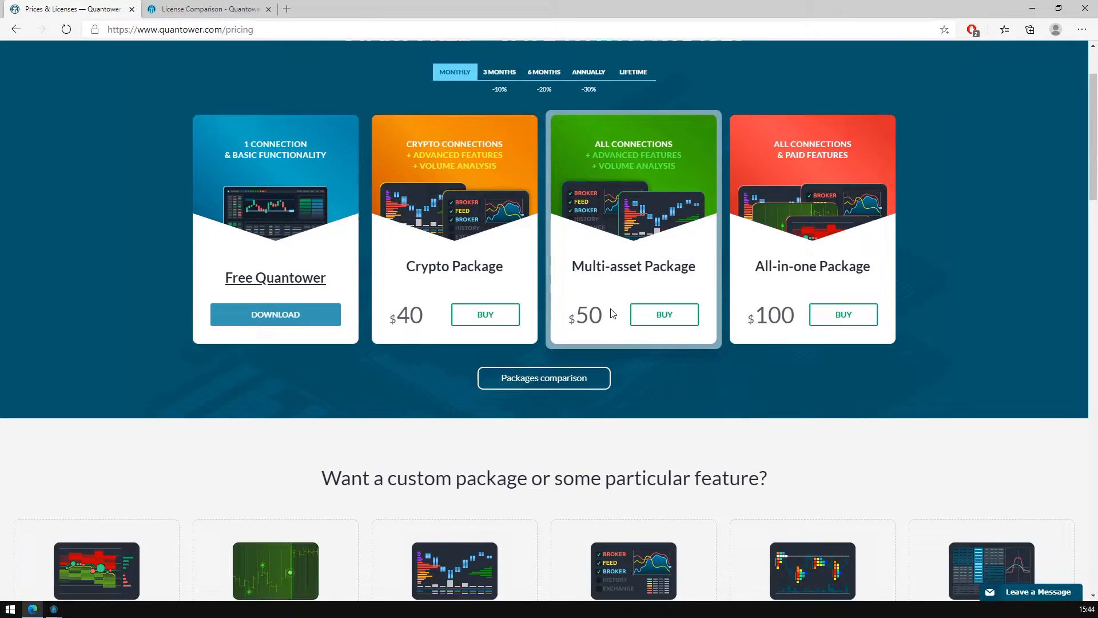
{"action": "scroll", "scroll_direction": "down", "scroll_amount": 3}
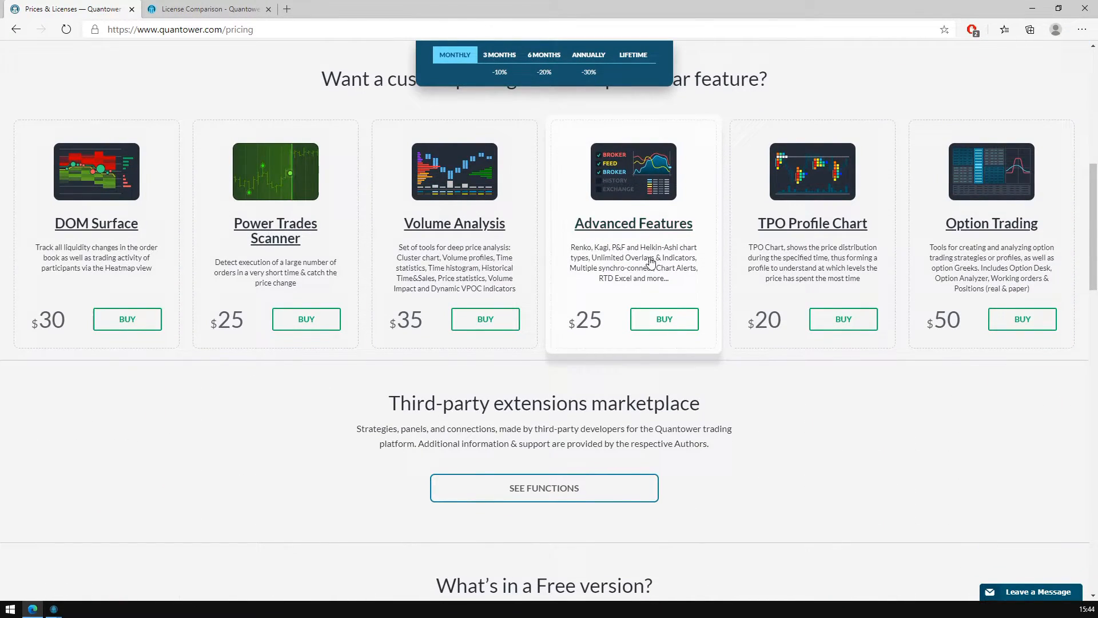
{"action": "scroll", "scroll_direction": "up", "scroll_amount": 3}
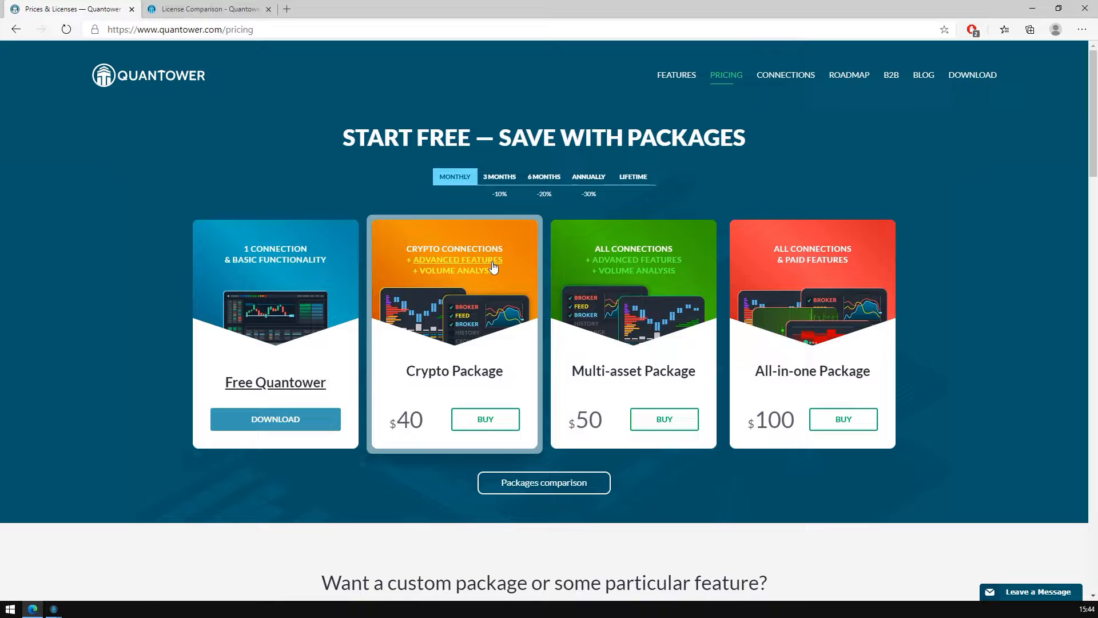
{"action": "mouse_move", "coordinate": [129, 194]}
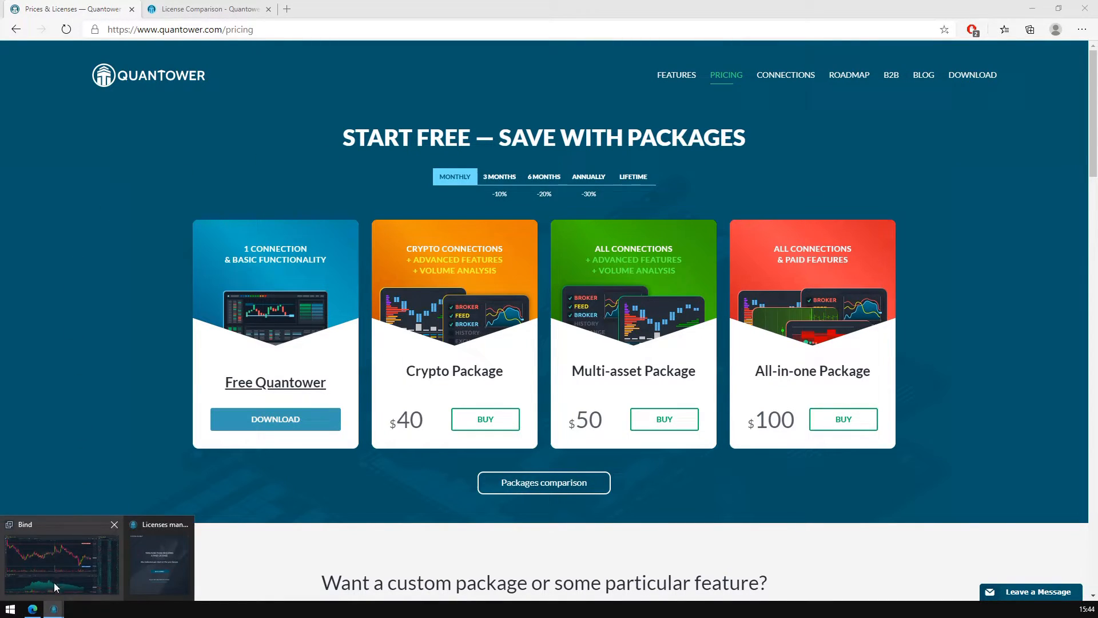
{"action": "left_click", "coordinate": [62, 561]}
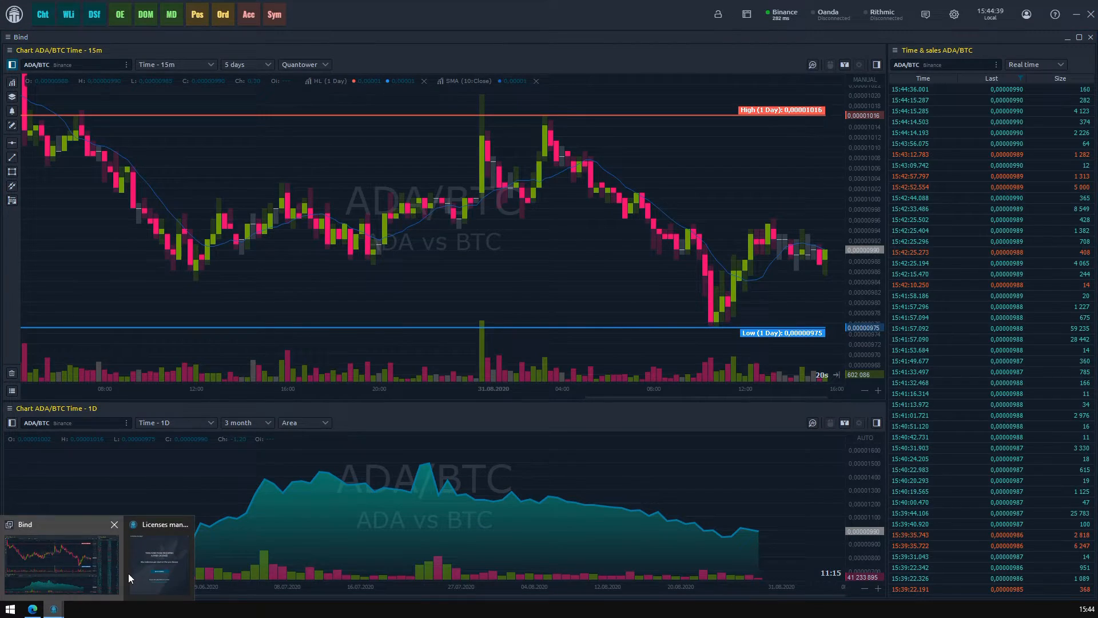
{"action": "left_click", "coordinate": [159, 557]}
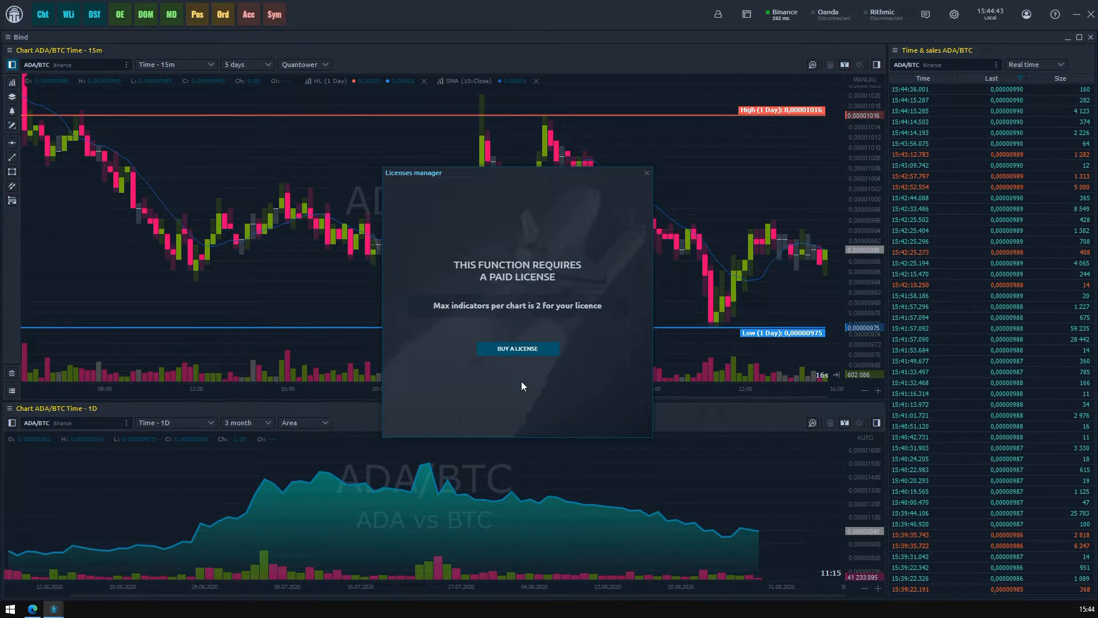
{"action": "left_click", "coordinate": [517, 348]}
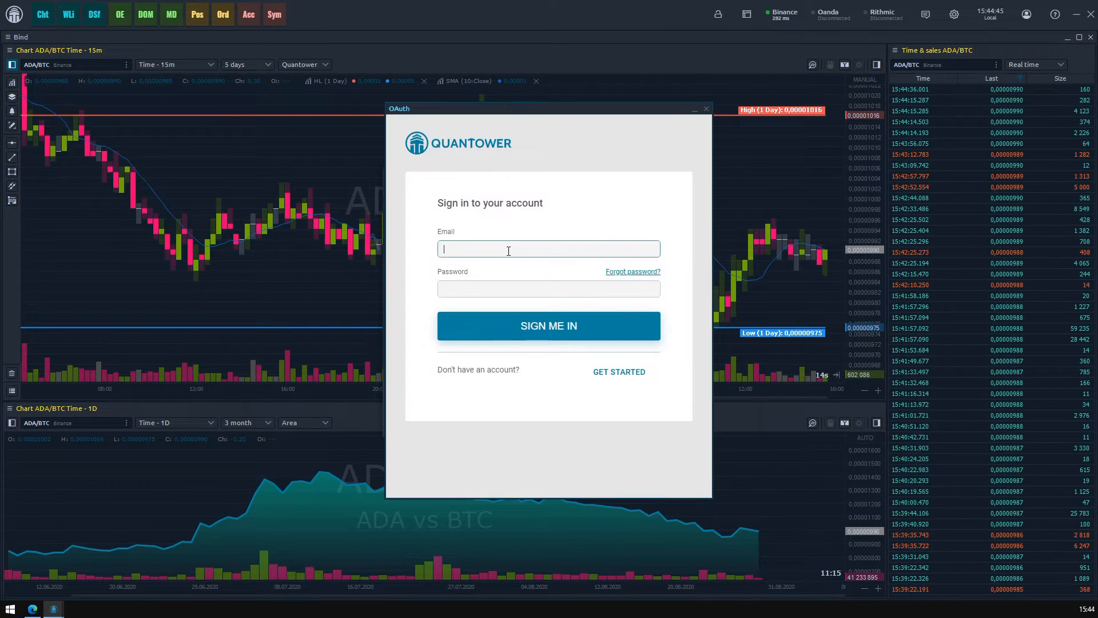
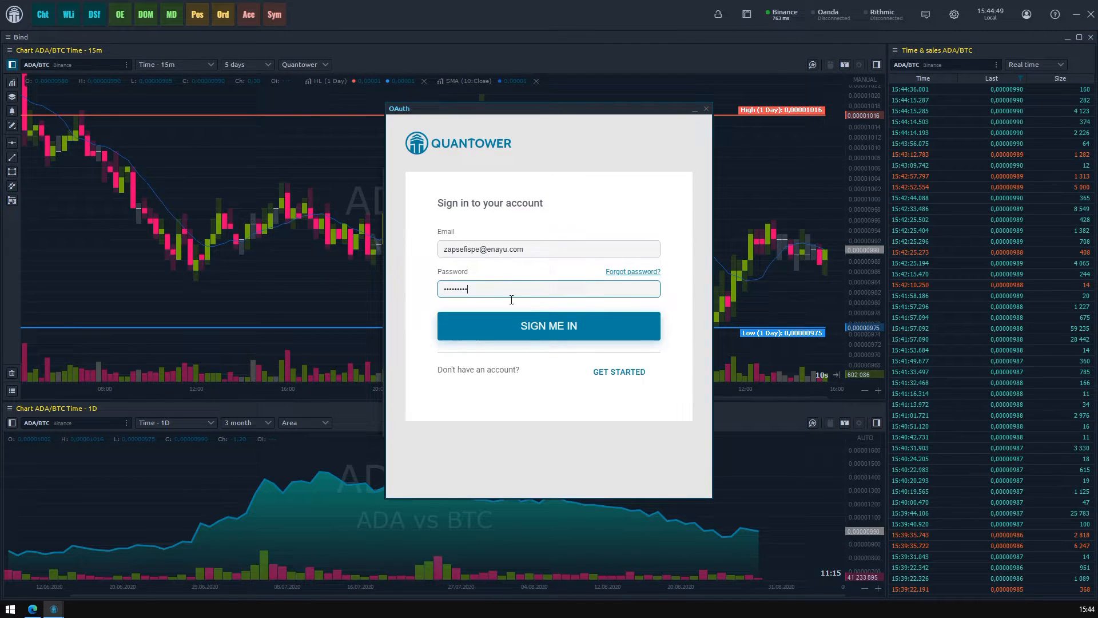
{"action": "left_click", "coordinate": [549, 325]}
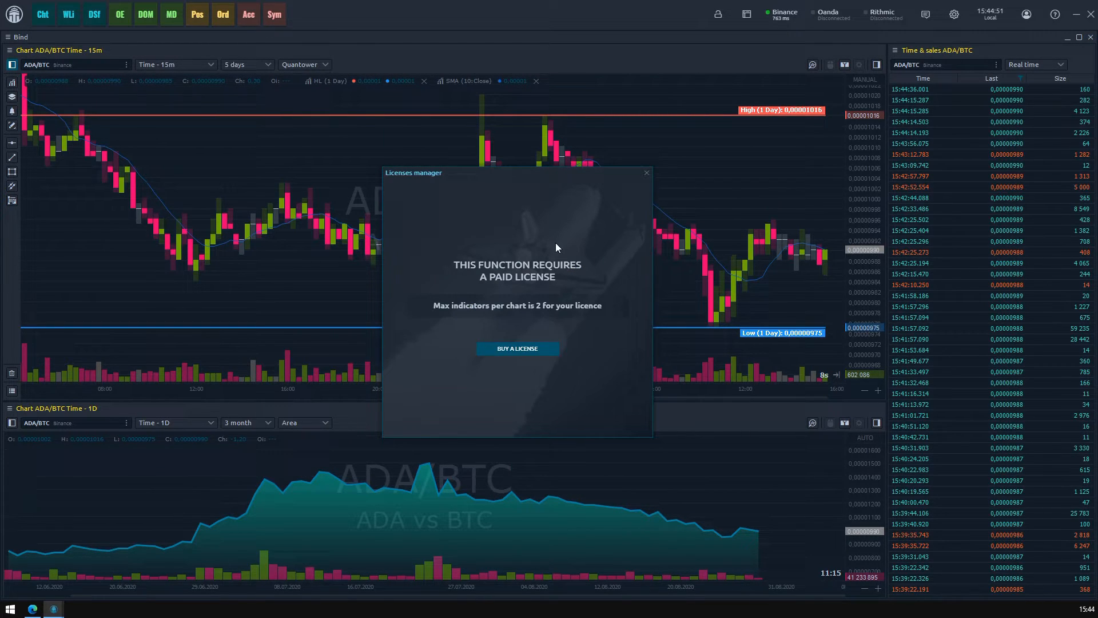
Close the Licenses manager and confirm Volume Analysis and Advanced Features extensions are active.
{"action": "left_click", "coordinate": [645, 173]}
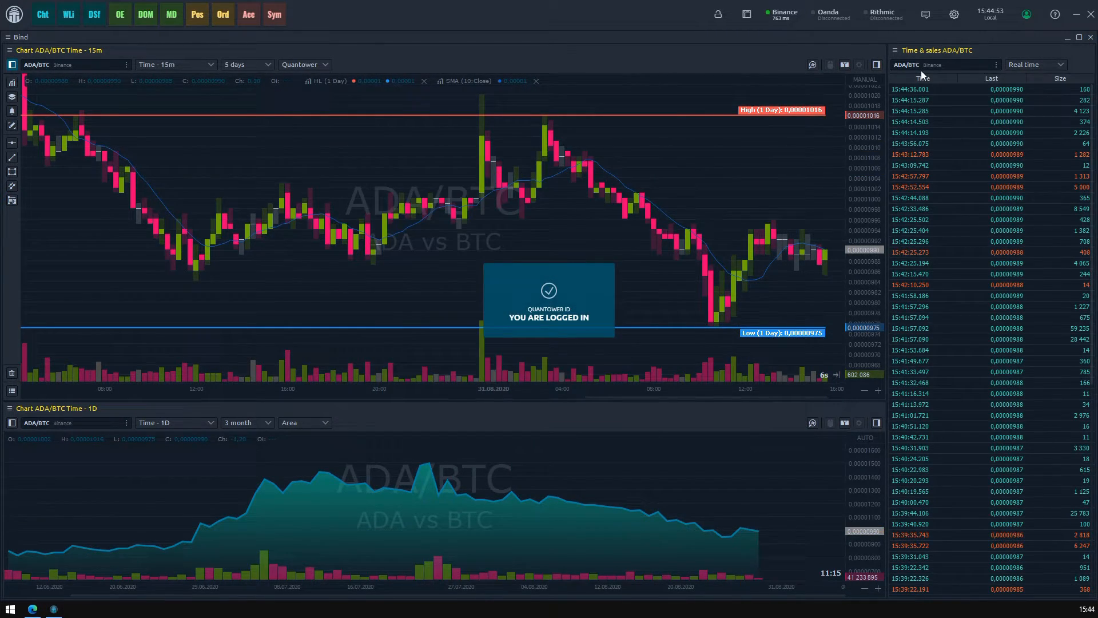
{"action": "left_click", "coordinate": [1026, 14]}
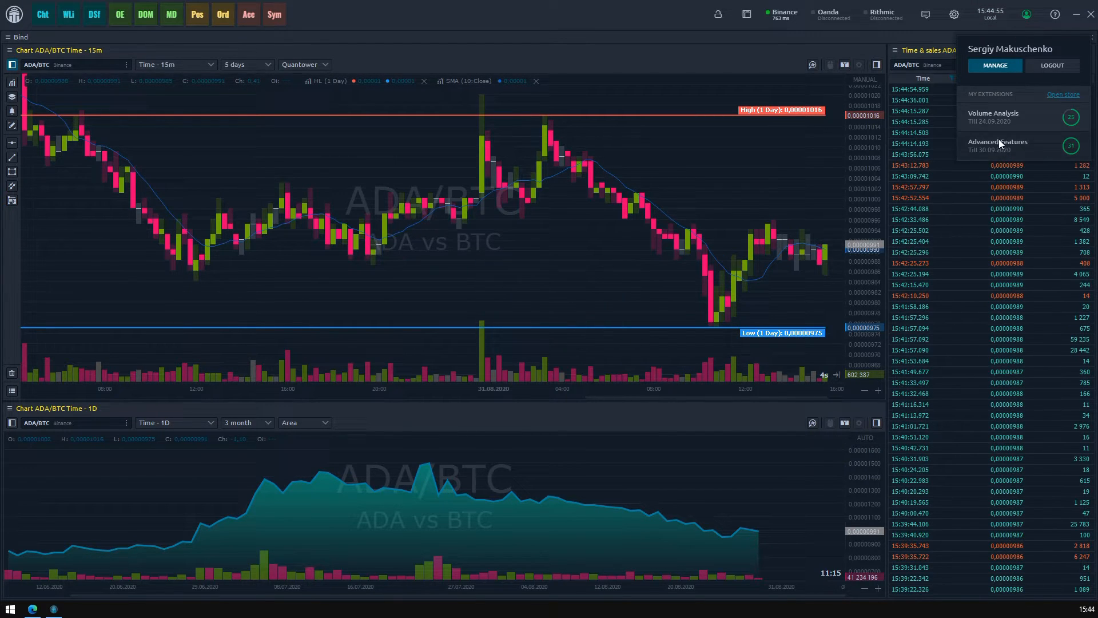
{"action": "mouse_move", "coordinate": [1080, 150]}
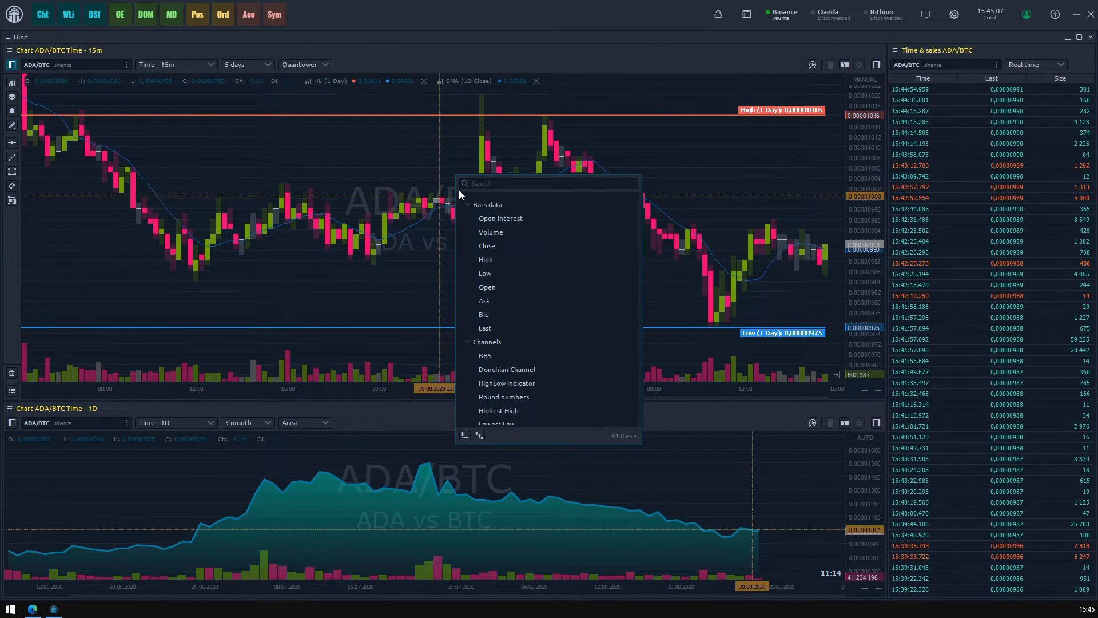
Search 'awe', add Awesome Oscillator, and accept its settings with Sub window 1.
{"action": "type", "text": "awe"}
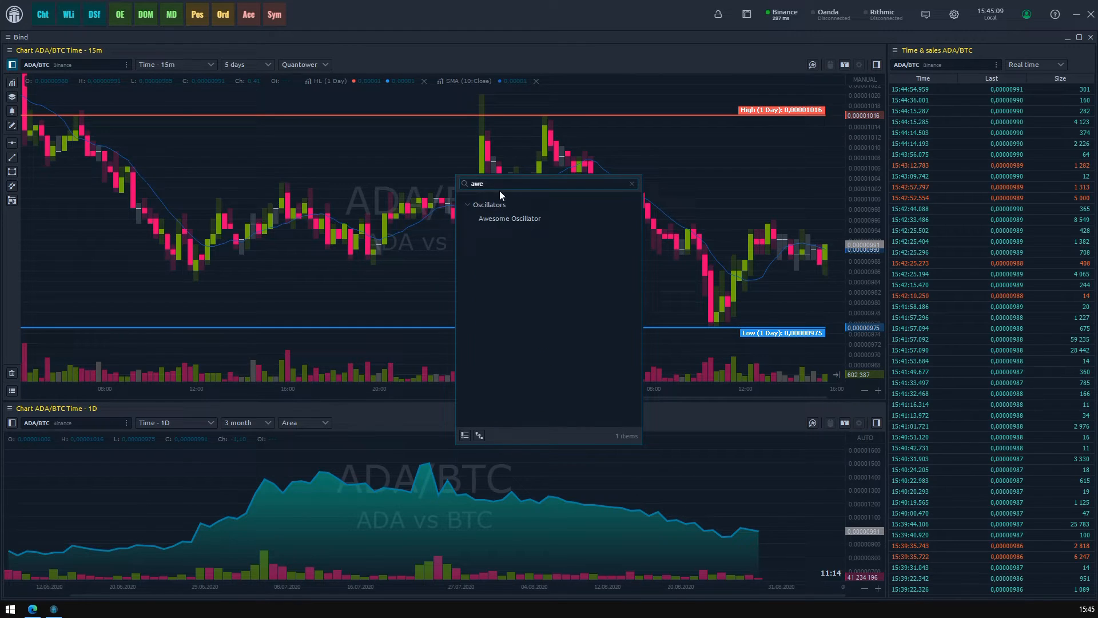
{"action": "left_click", "coordinate": [509, 218]}
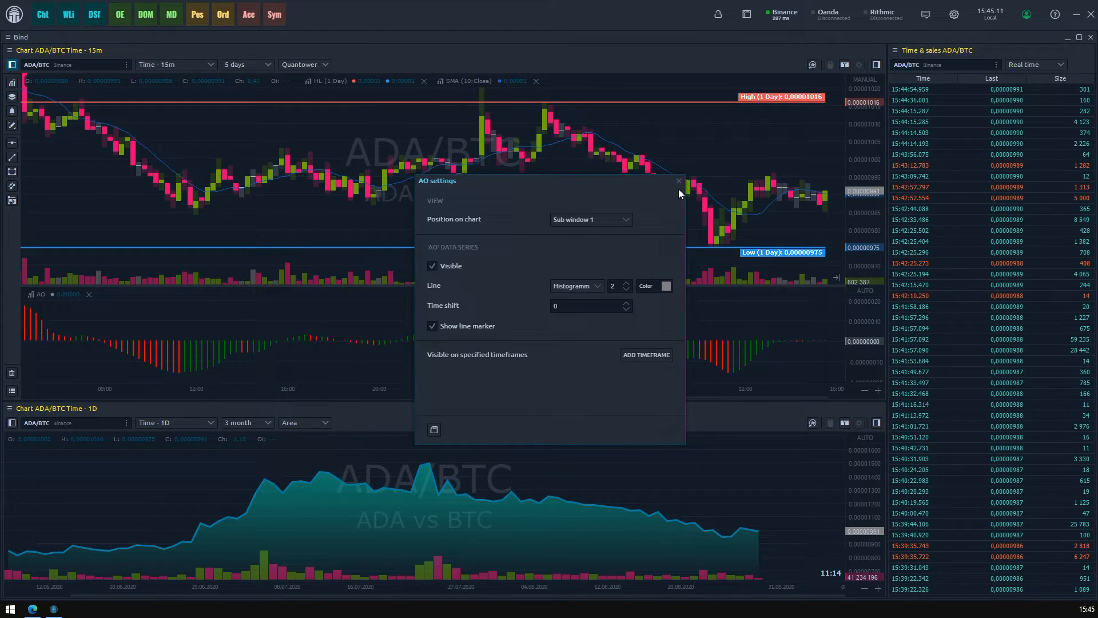
{"action": "left_click", "coordinate": [678, 181]}
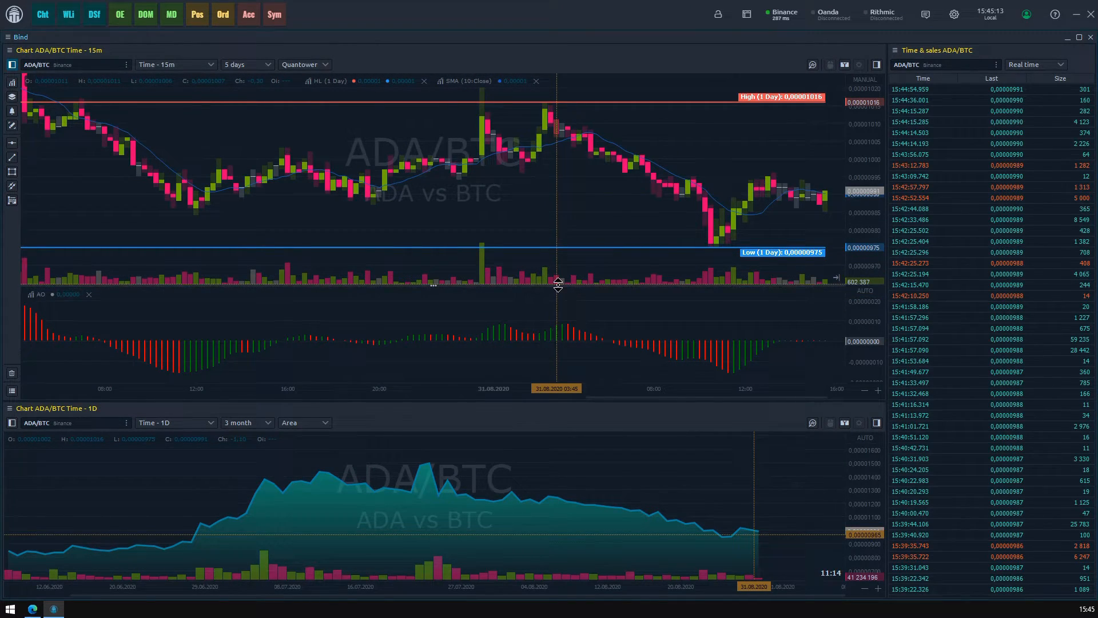